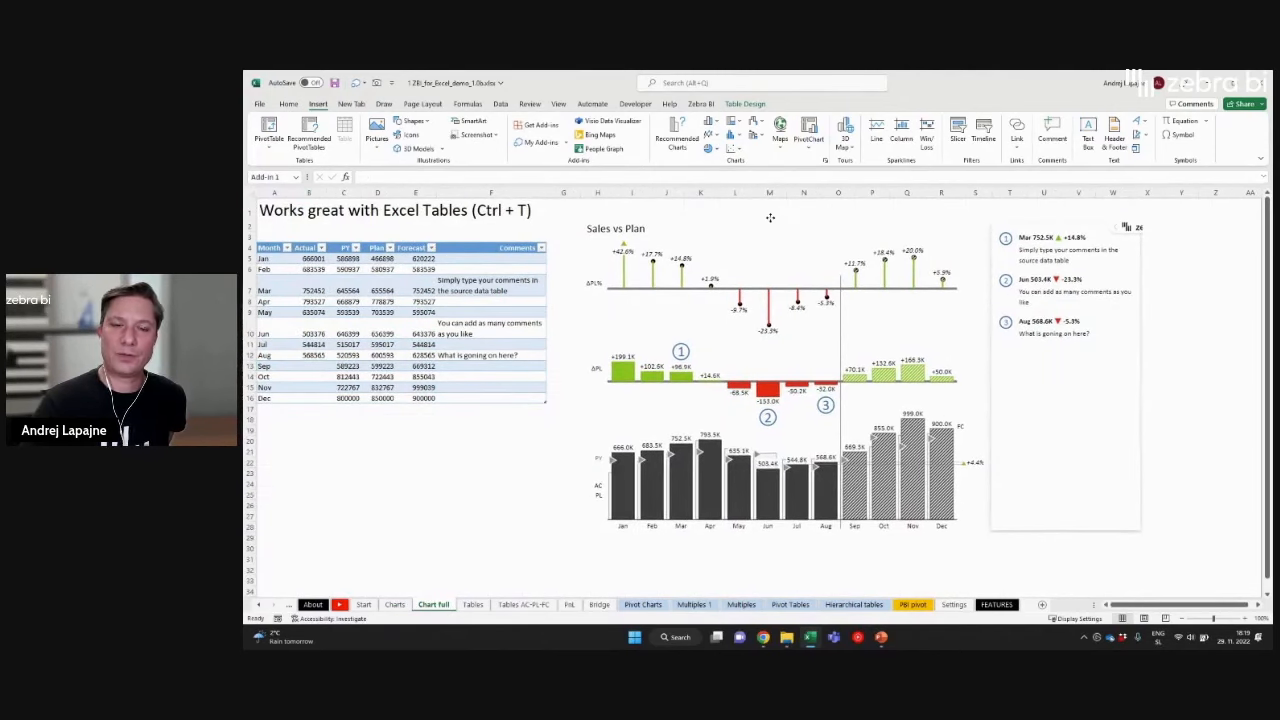
- Switch the Sales vs Plan chart to the waterfall layout and add PY variance charts
{"action": "left_click", "coordinate": [770, 218]}
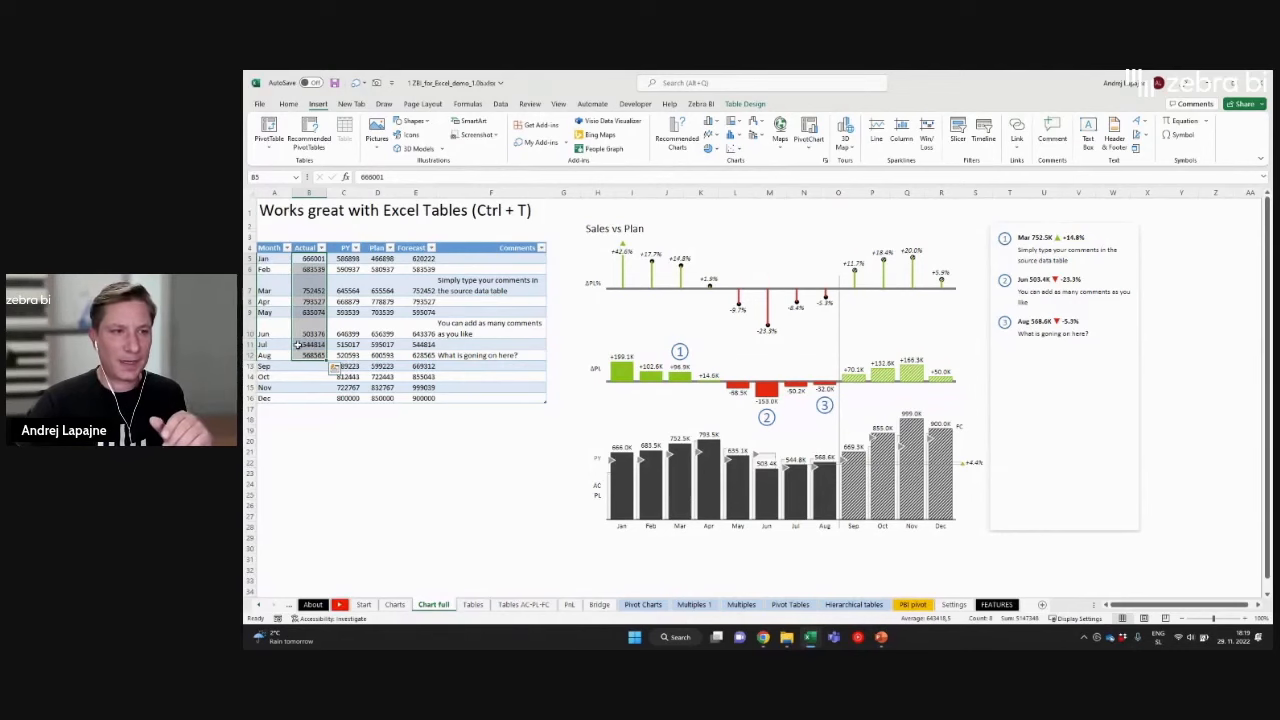
{"action": "left_click", "coordinate": [309, 355]}
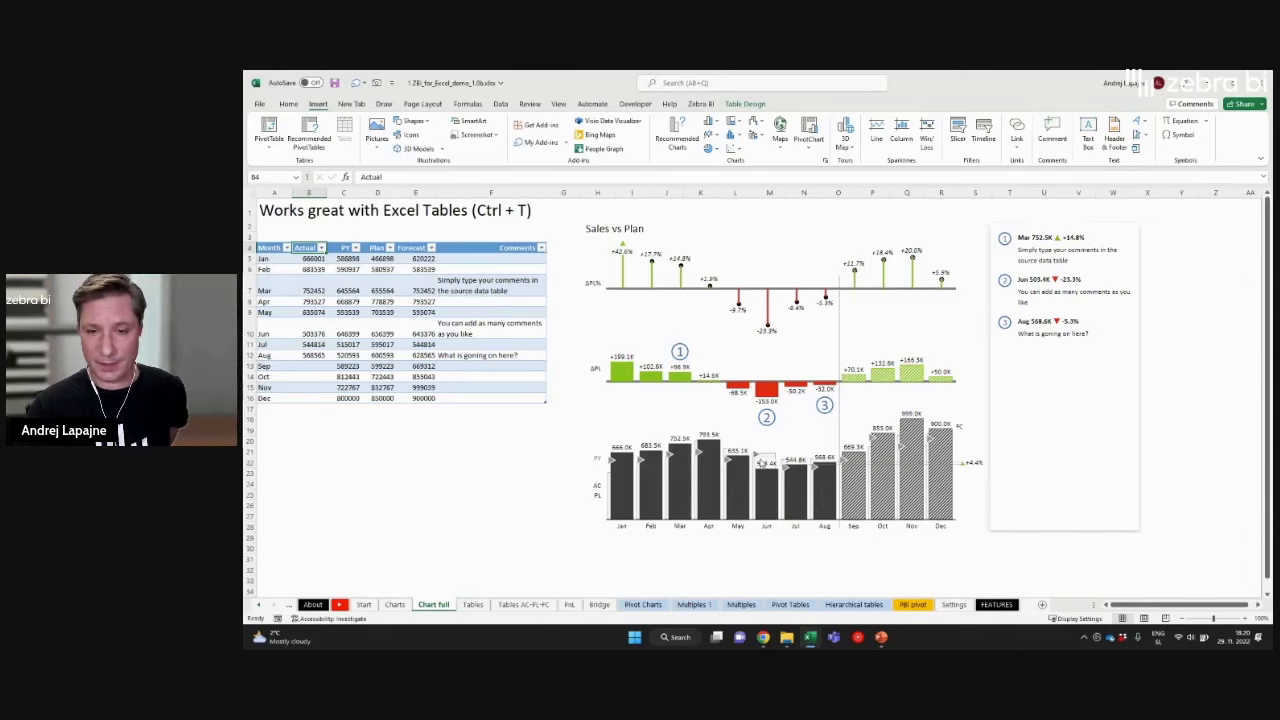
{"action": "mouse_move", "coordinate": [683, 458]}
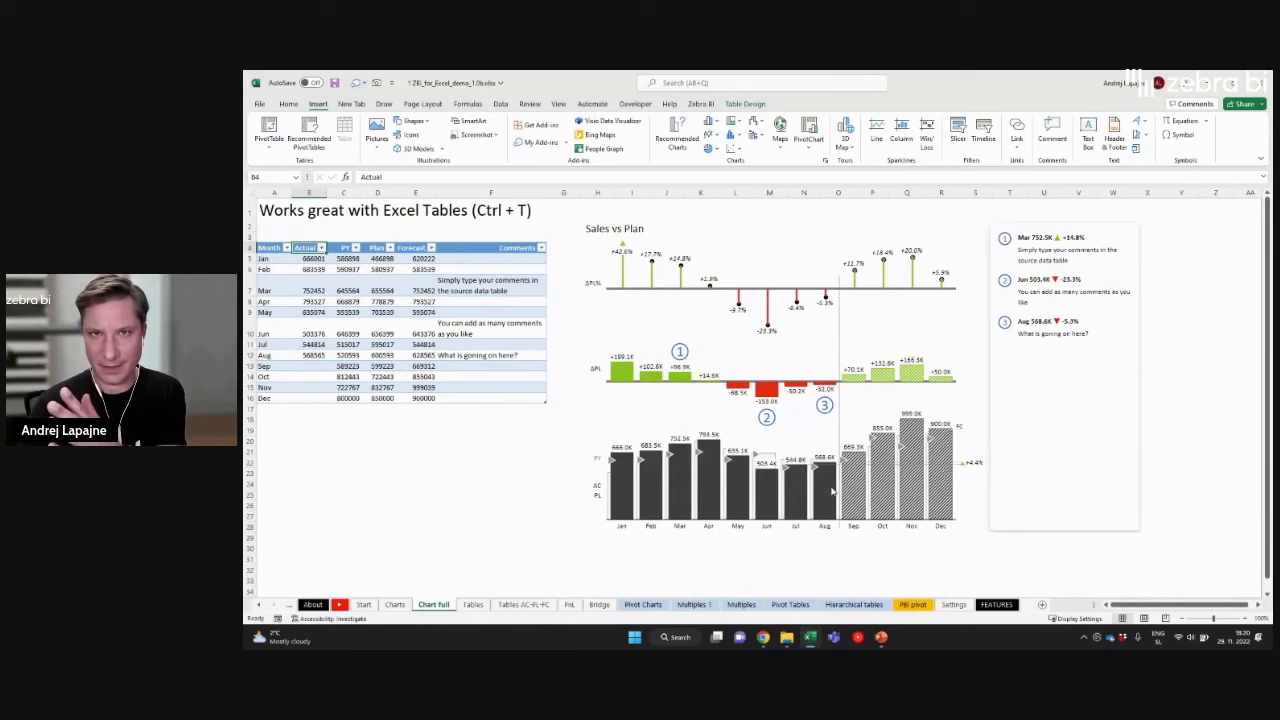
{"action": "mouse_move", "coordinate": [858, 478]}
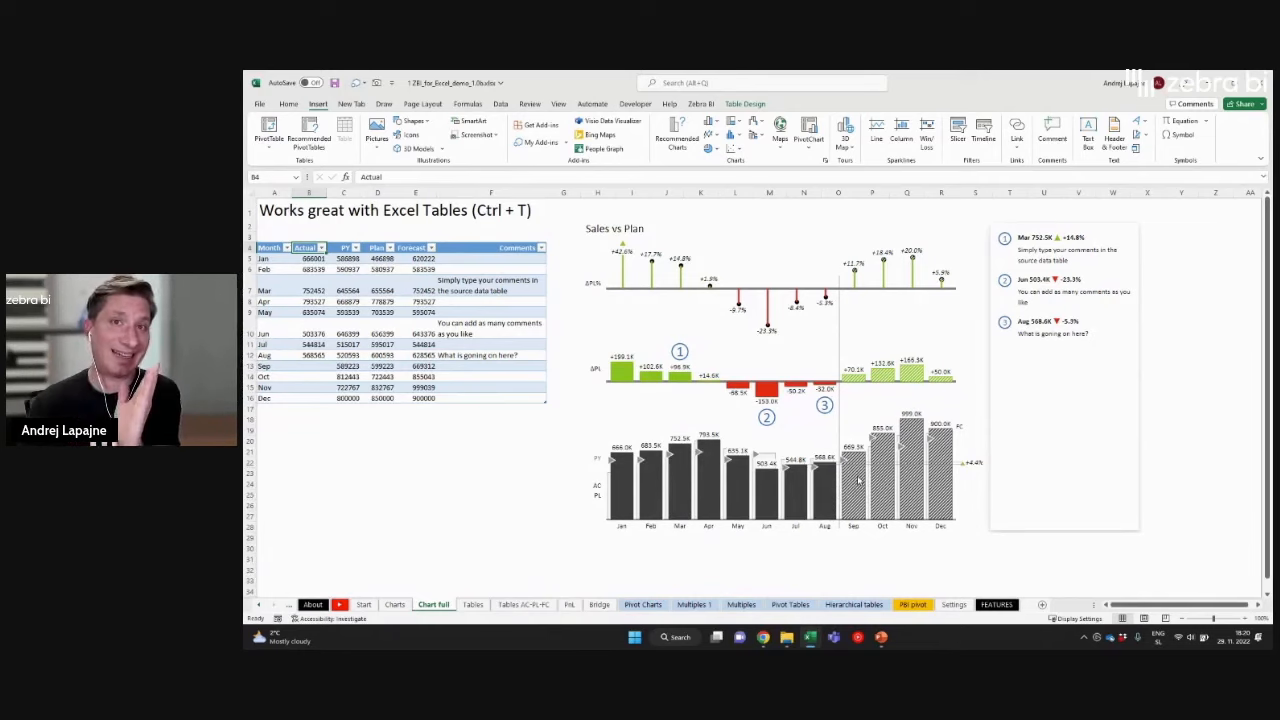
{"action": "mouse_move", "coordinate": [902, 458]}
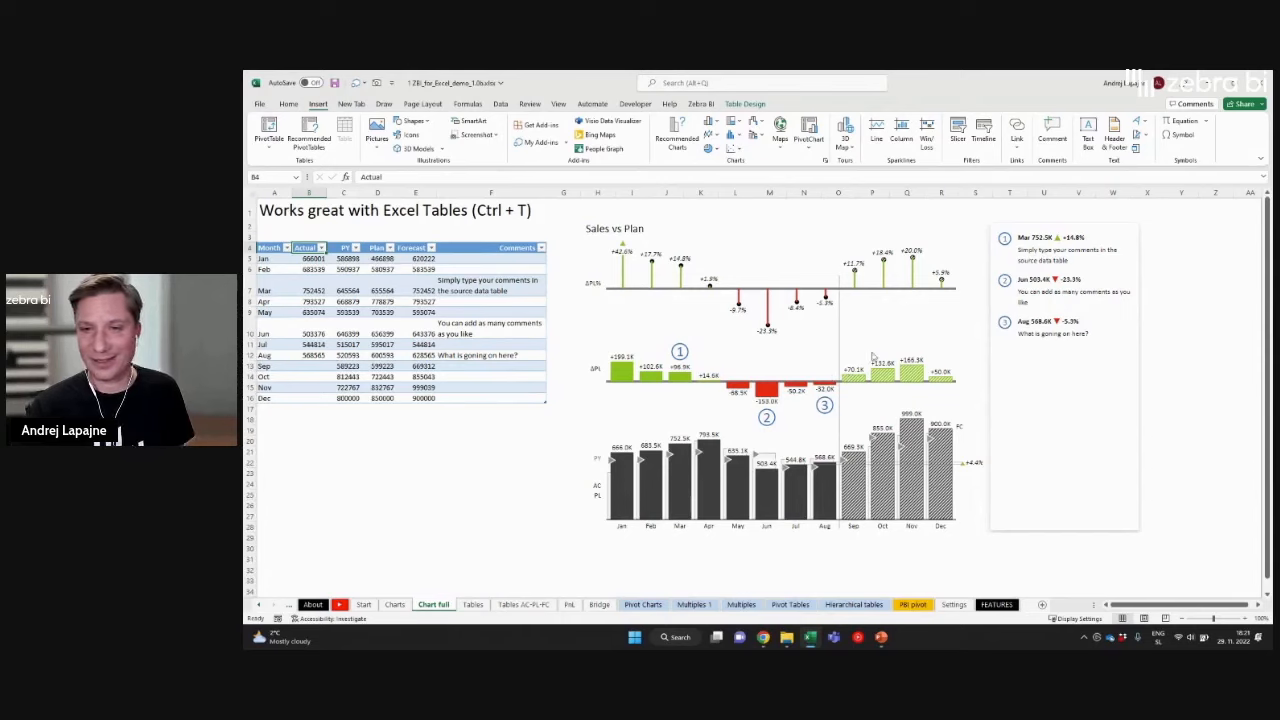
{"action": "mouse_move", "coordinate": [945, 343]}
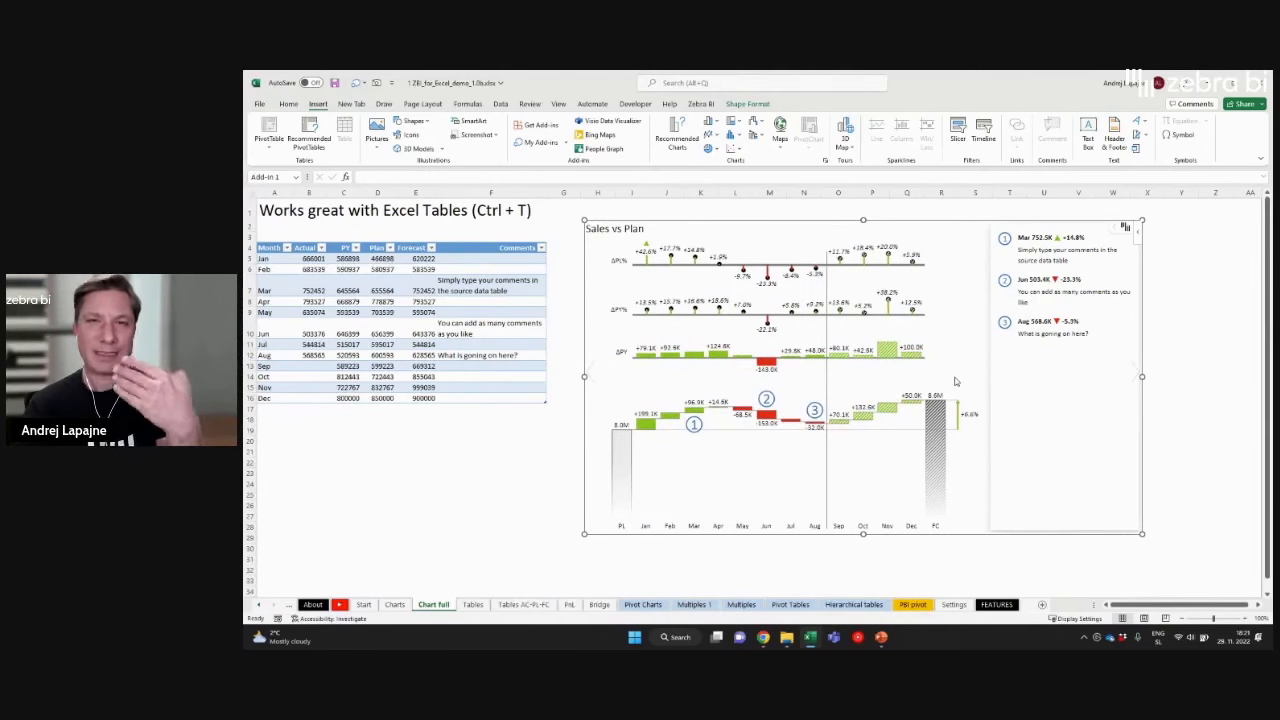
{"action": "mouse_move", "coordinate": [940, 514]}
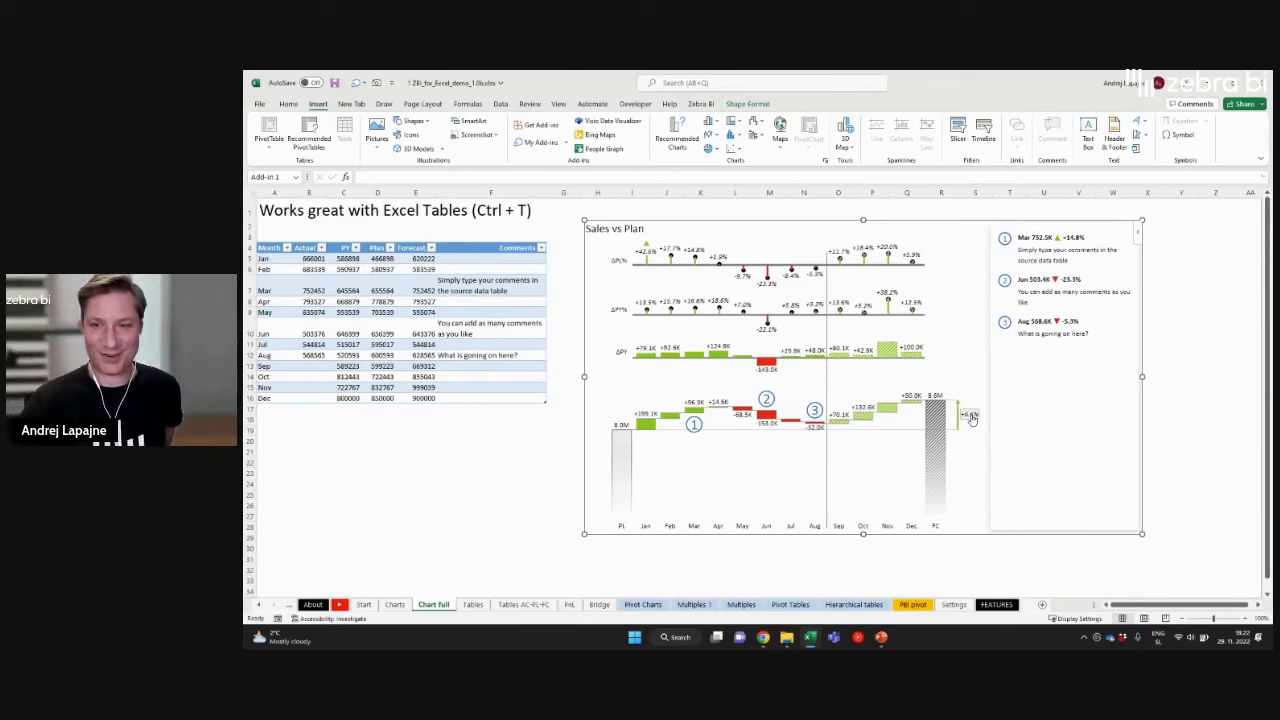
{"action": "mouse_move", "coordinate": [968, 420]}
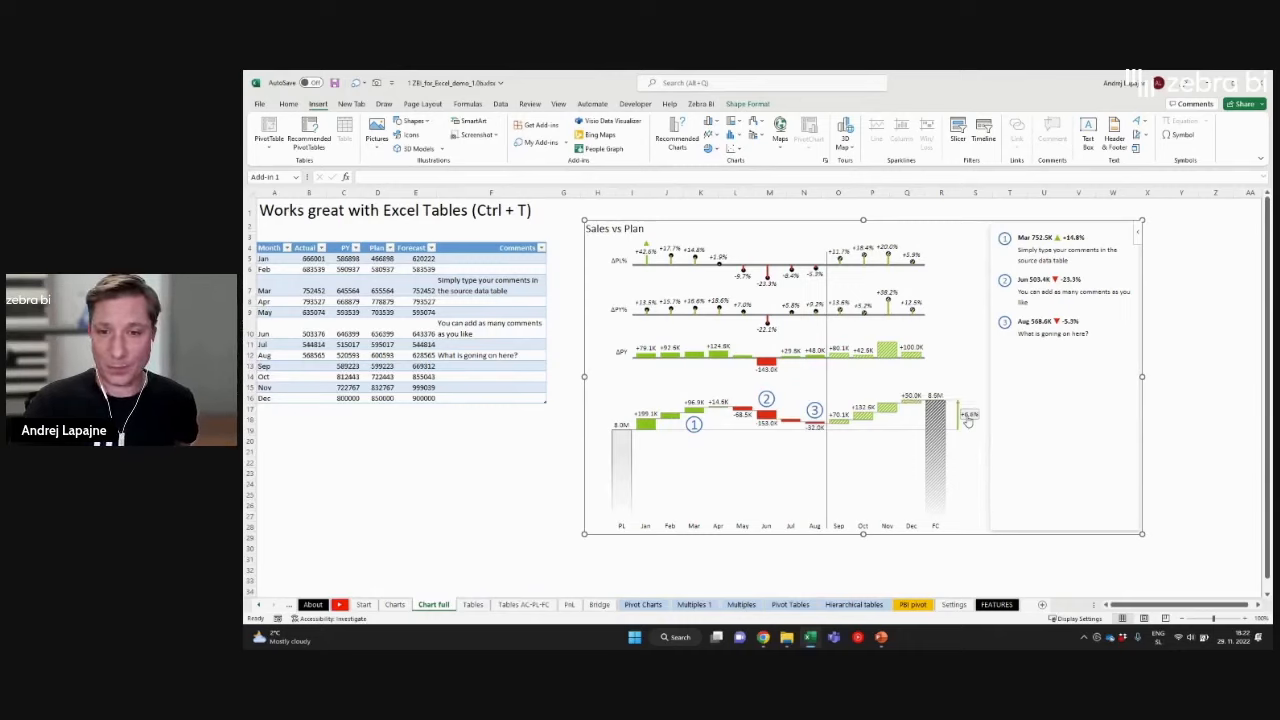
{"action": "mouse_move", "coordinate": [1131, 376]}
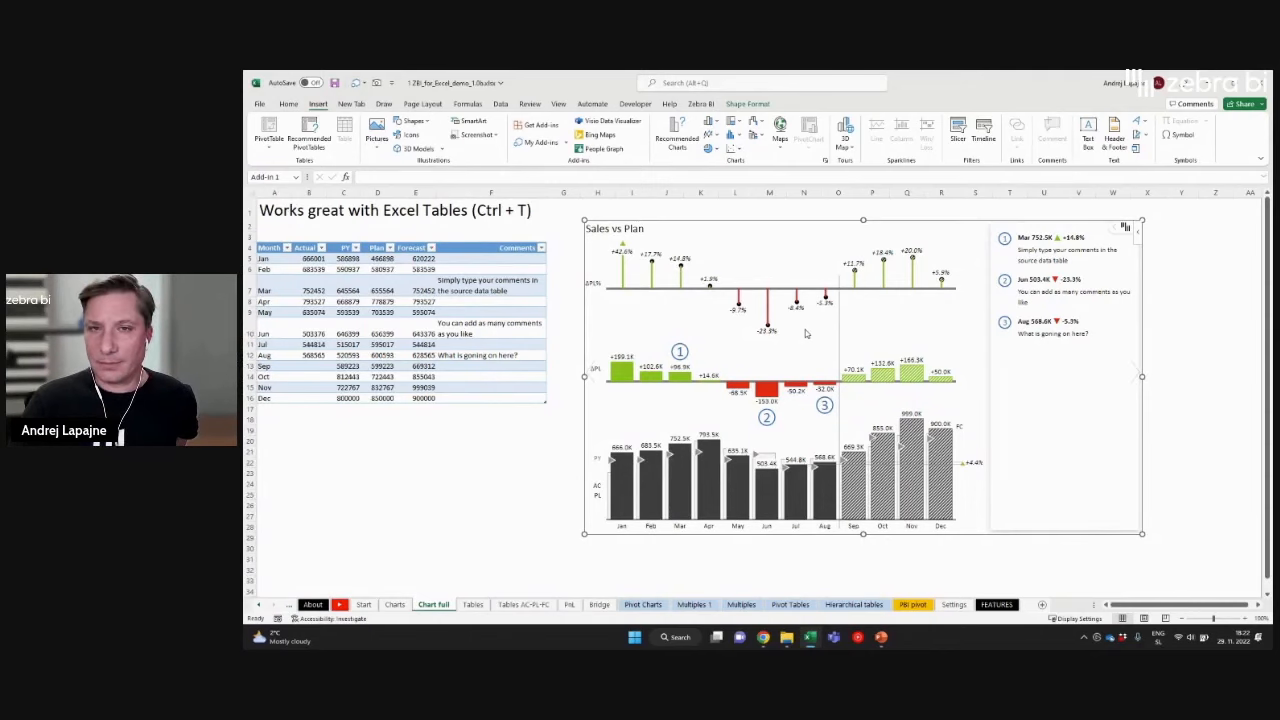
{"action": "mouse_move", "coordinate": [762, 257]}
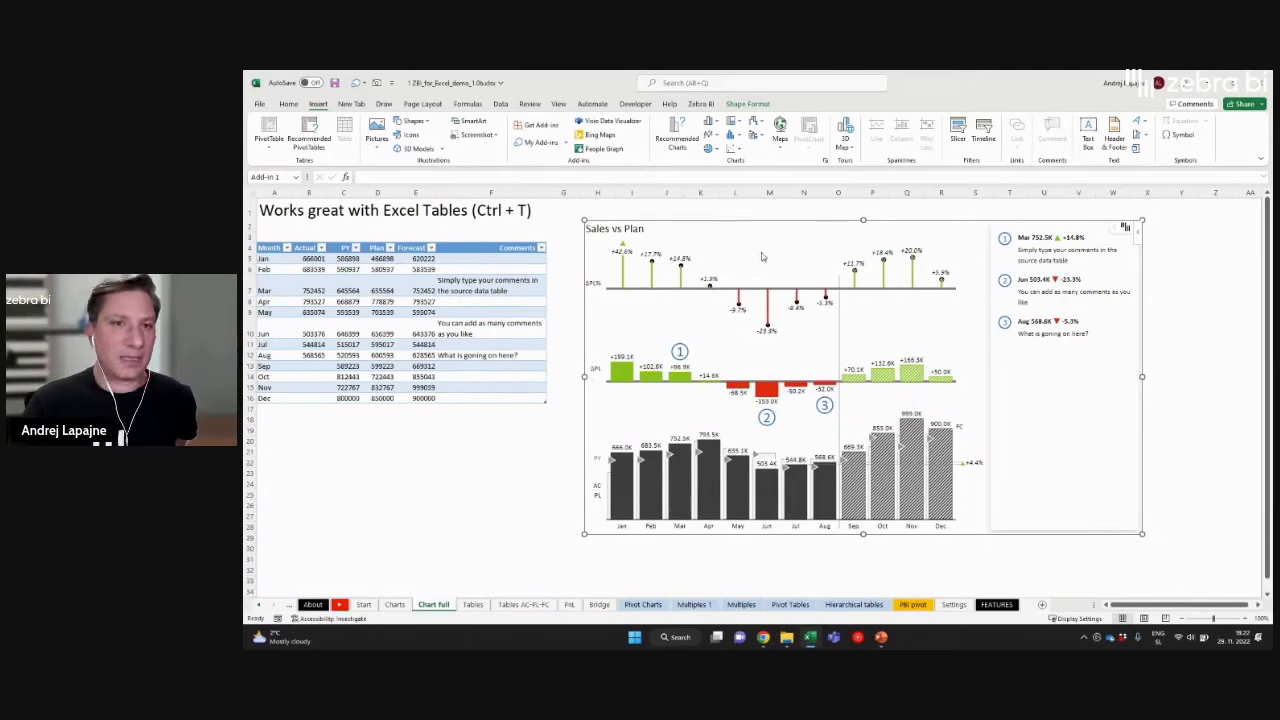